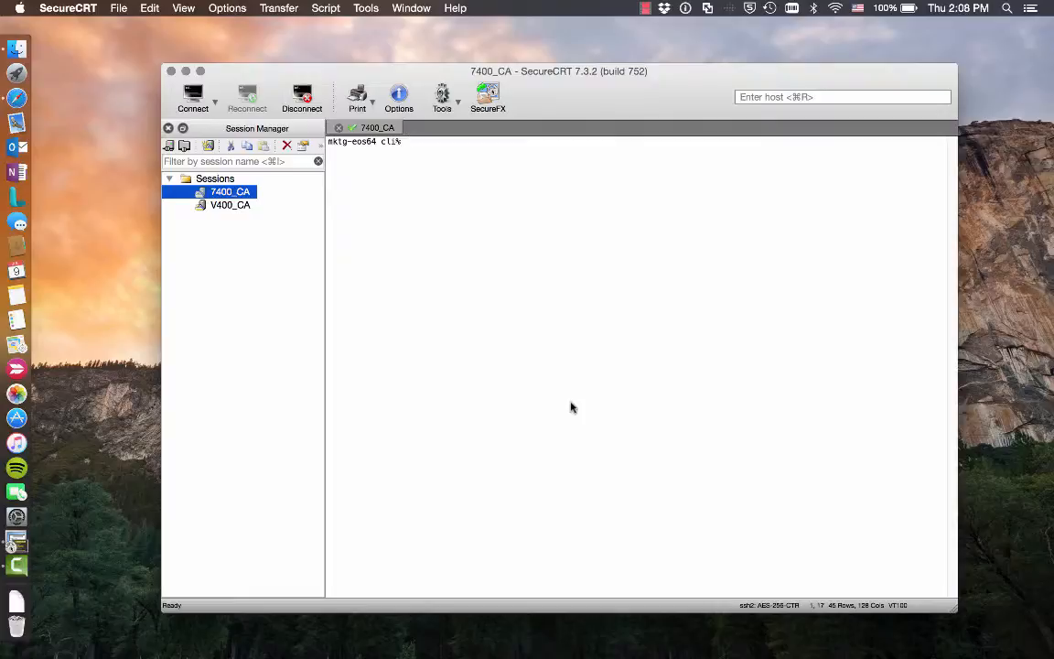
Run showvv -cpg SSD_r5 to list the full and thin volumes in that CPG
text(showvv -cpg)
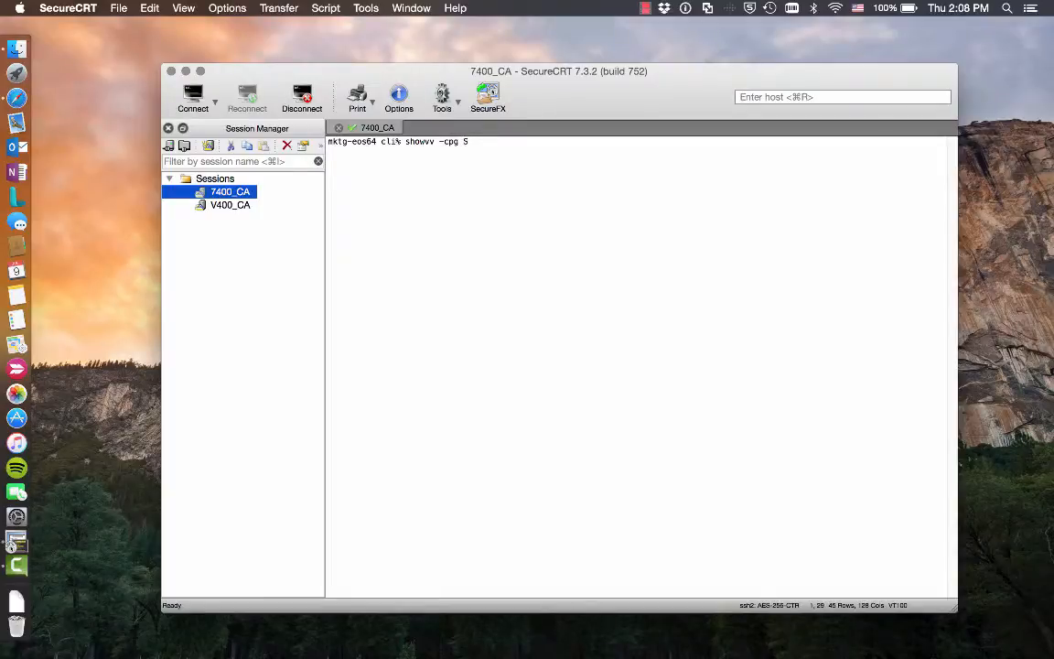
text(SD_r5)
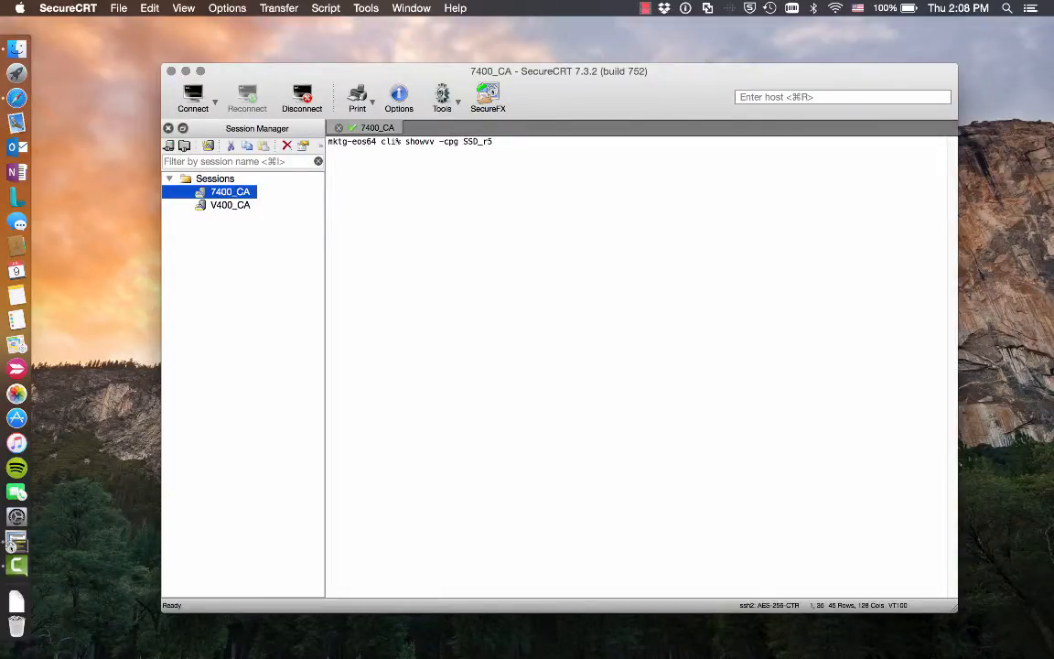
key(Return)
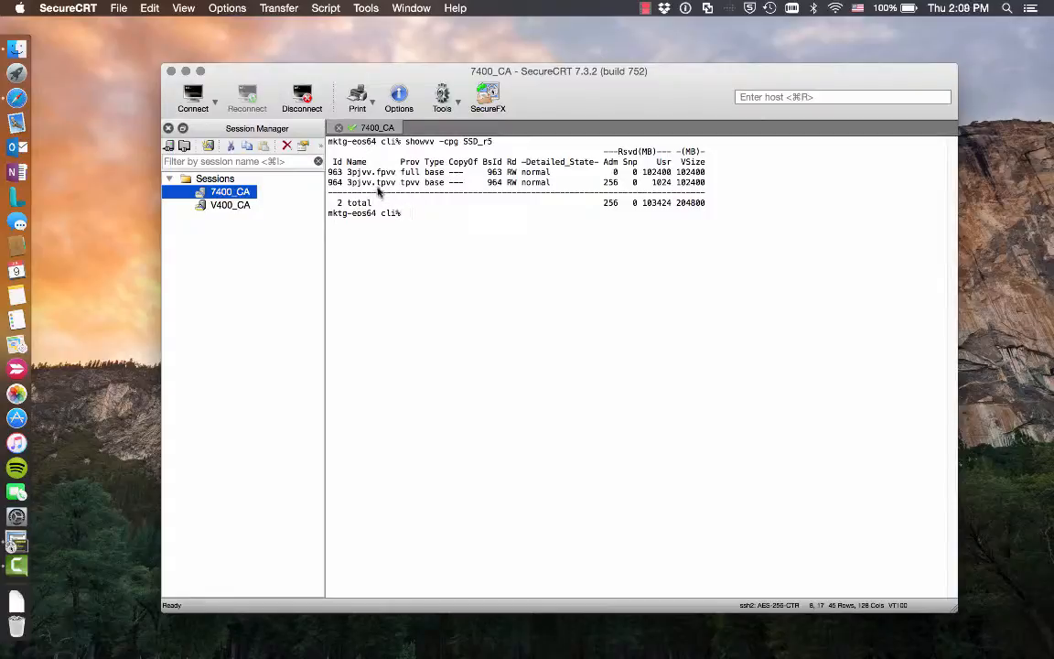
mouse_move(421, 253)
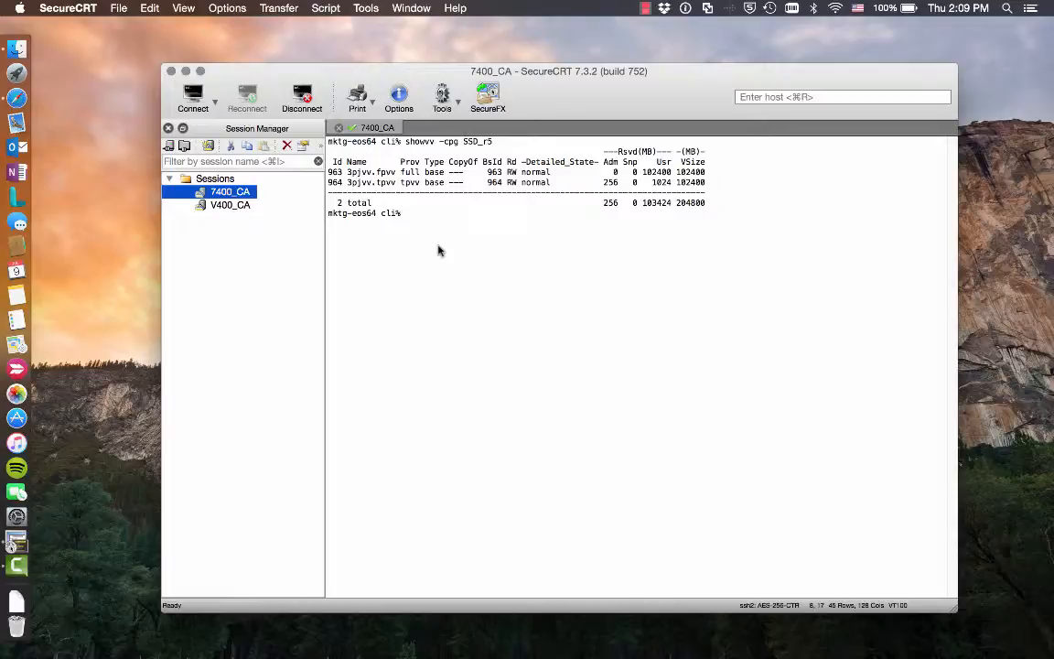
mouse_move(449, 274)
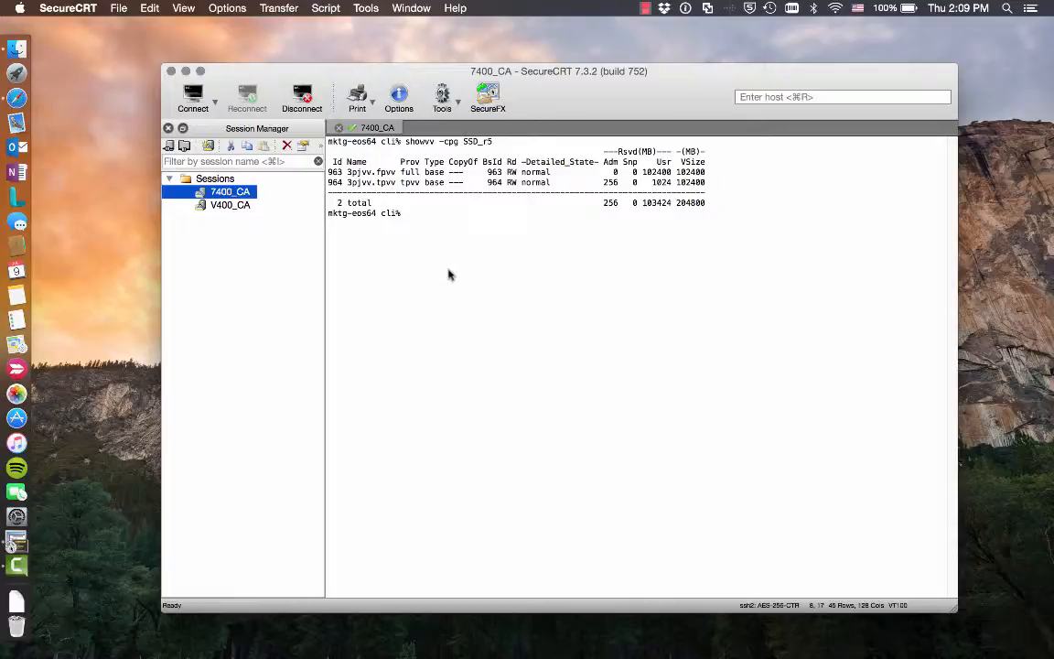
Run tunevv usr_cpg SSD_r5 -tdvv on 3pjvv.fpvv and 3pjvv.tpvv, confirming each with y
text(tunevv u)
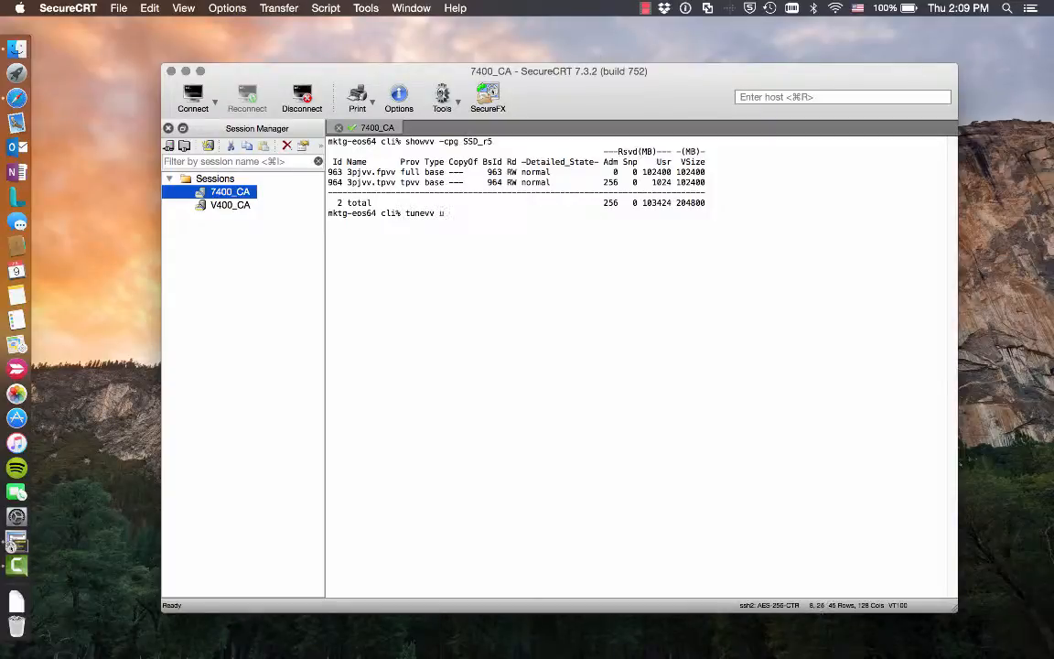
text(sr_c)
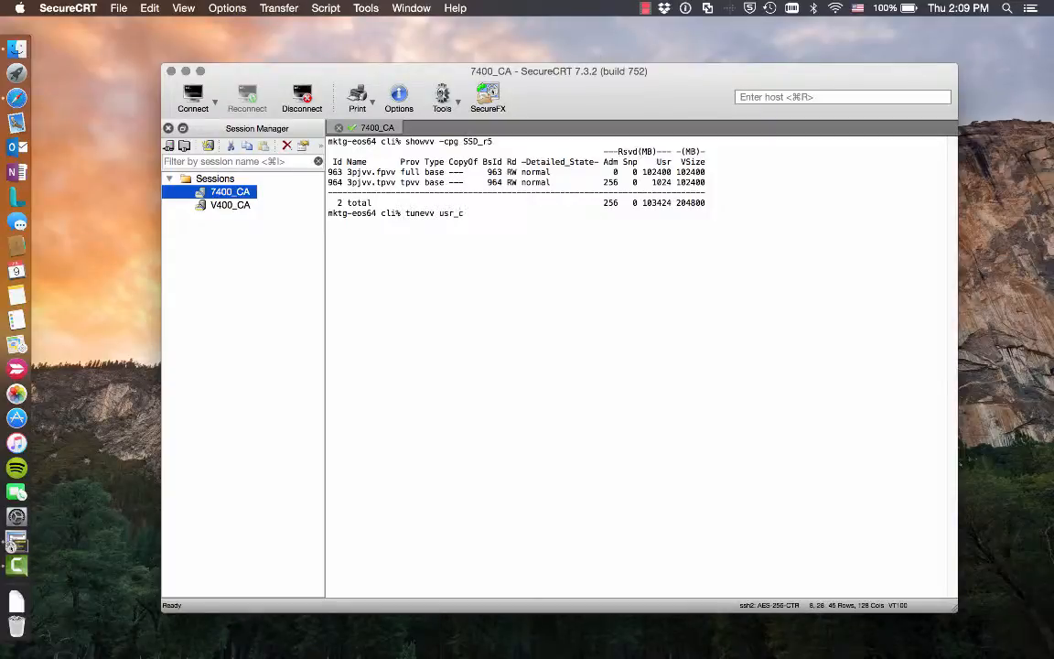
text(pg)
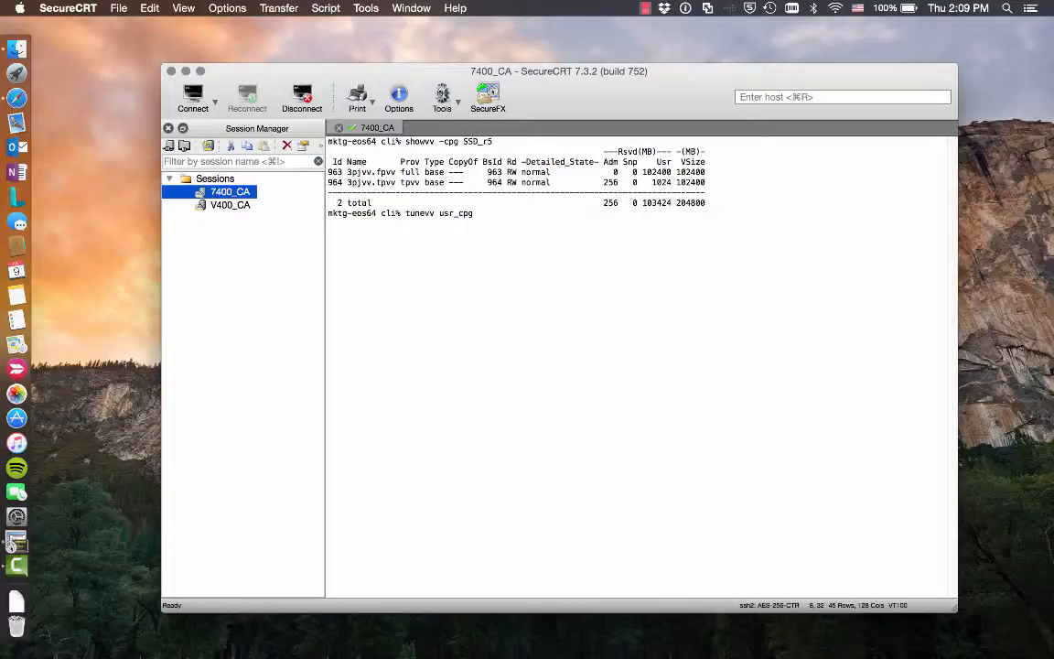
text(SSD_r)
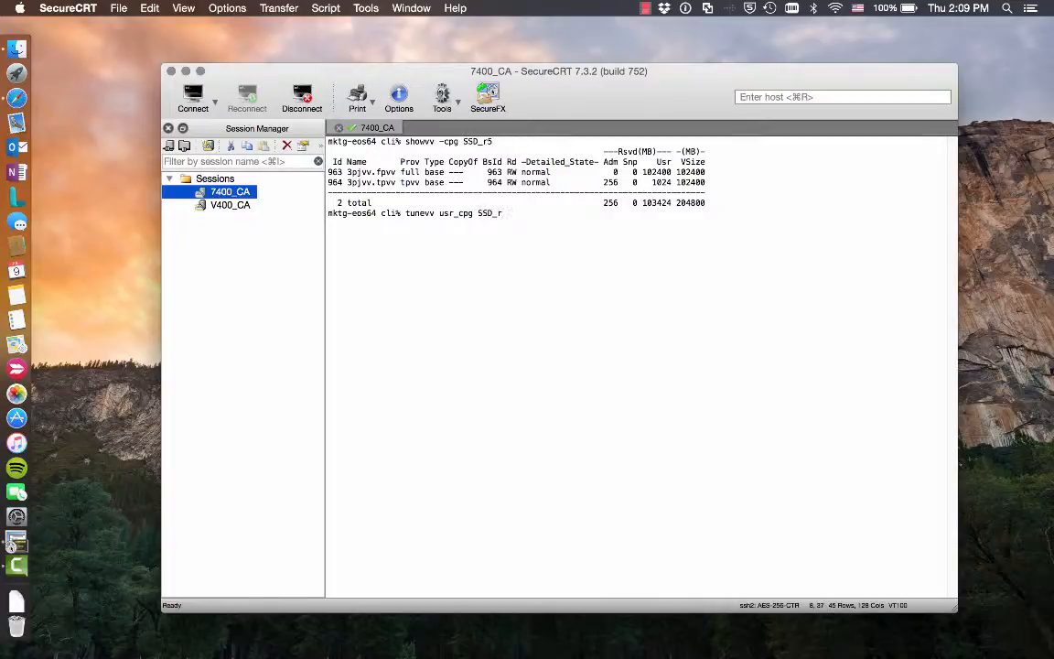
text(5)
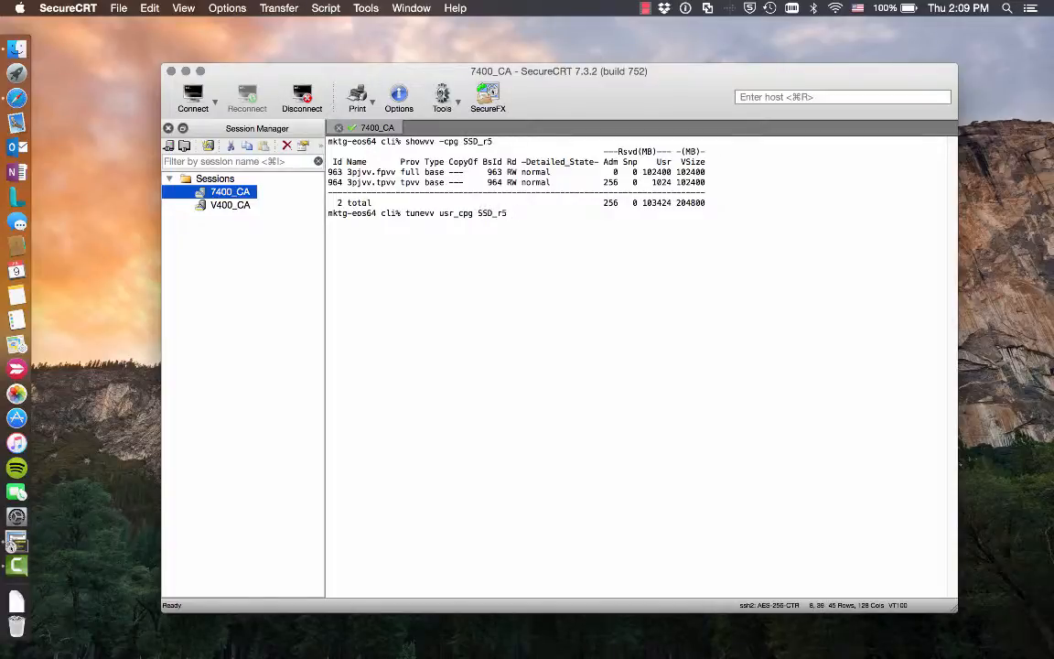
text(-td)
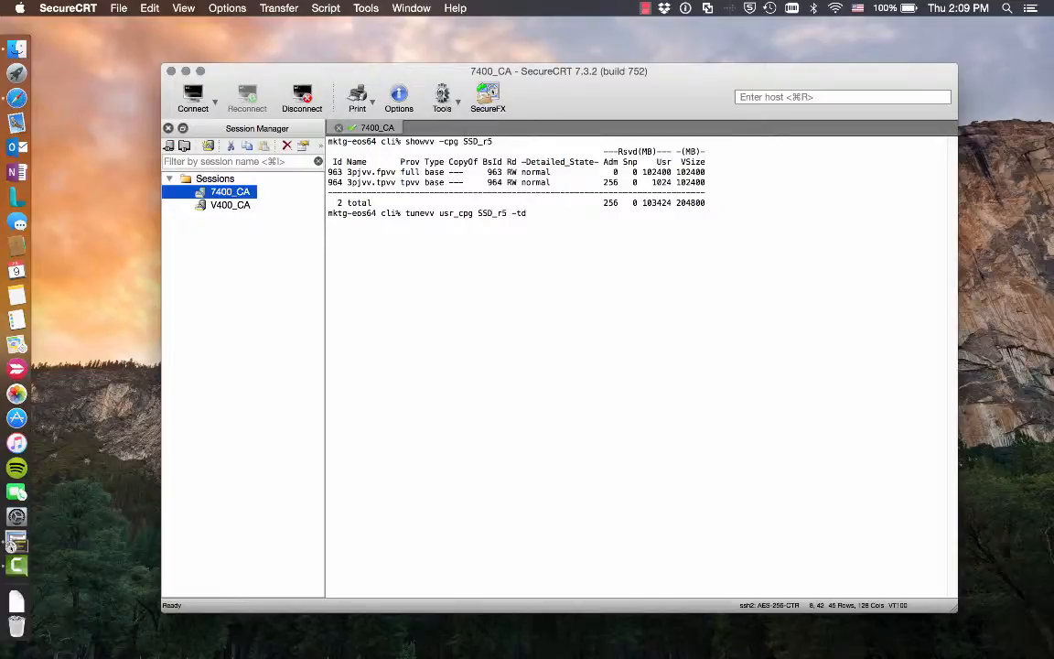
text(vv 3pj)
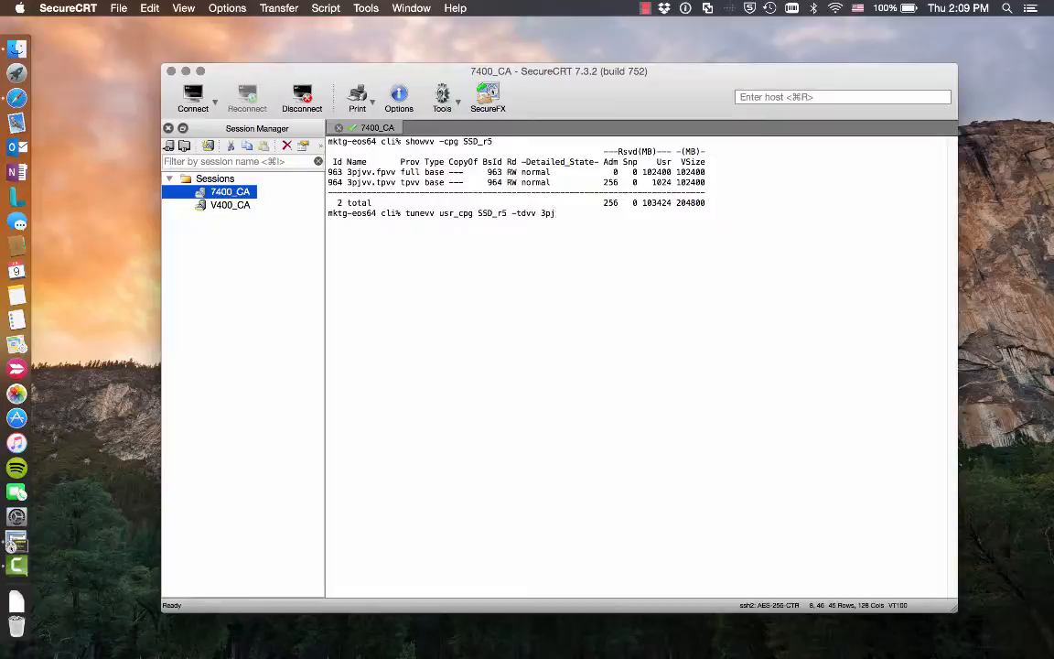
text(vv.fpvv)
text(tunevv usr_cpg SSD_r5 -tdvv 3pjvv.tpvv)
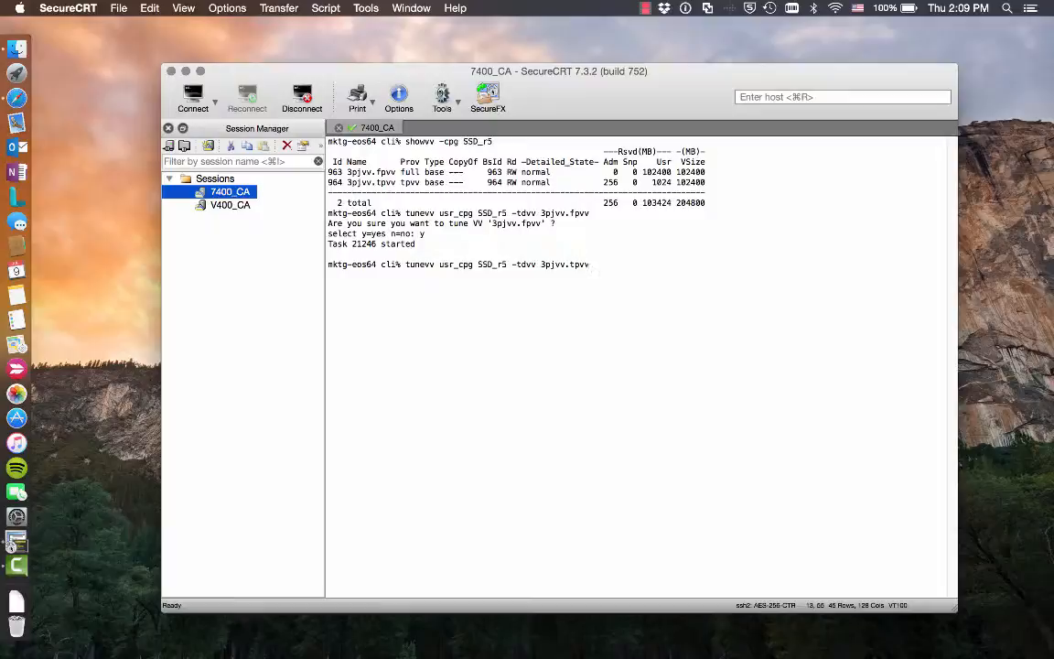
text(y=yes n=no: y)
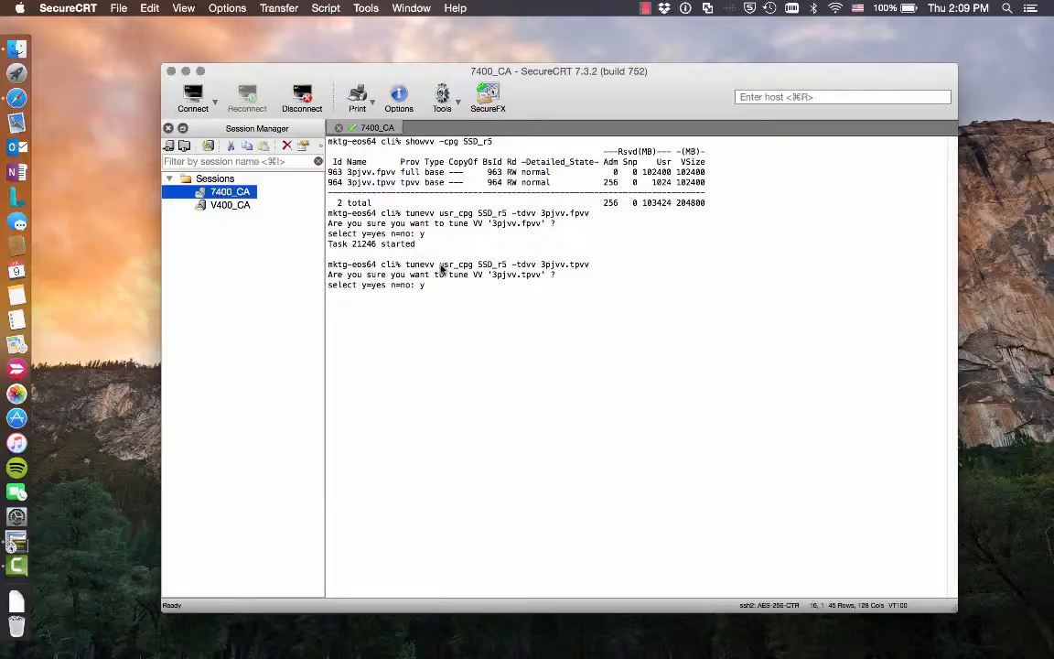
key(Return)
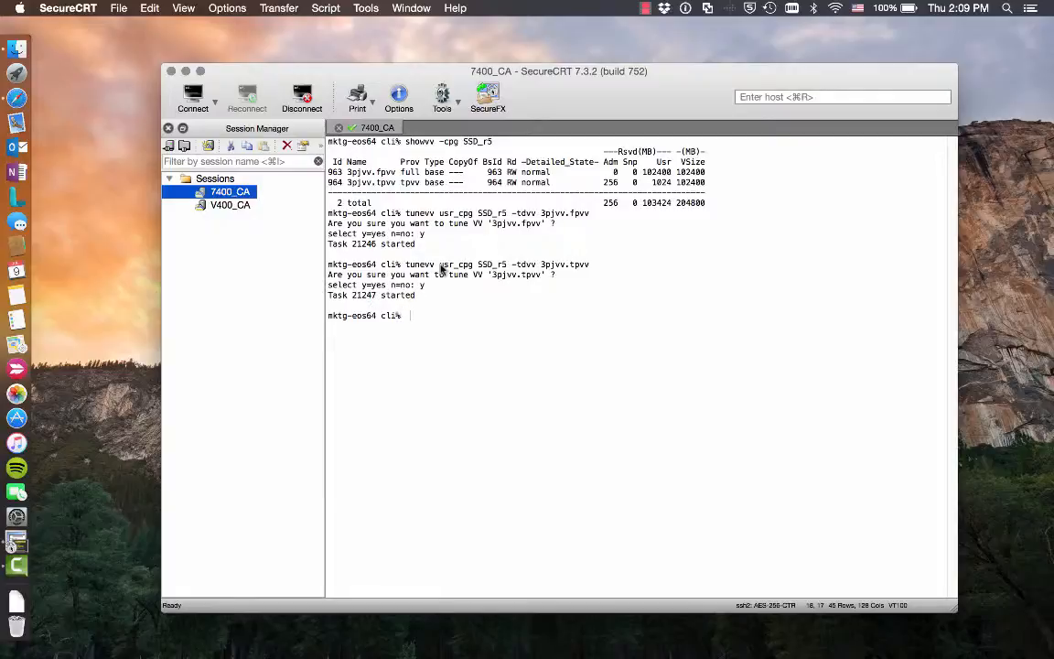
Repeat showtask until convert_vv tasks 21246 and 21247 both report done
text(s)
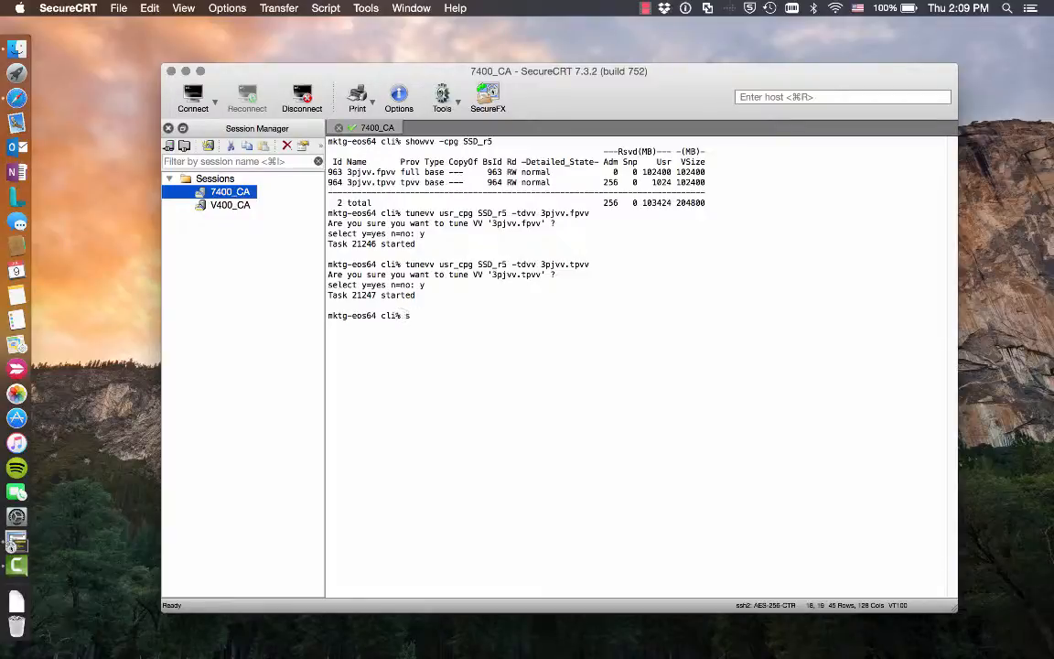
text(howtask)
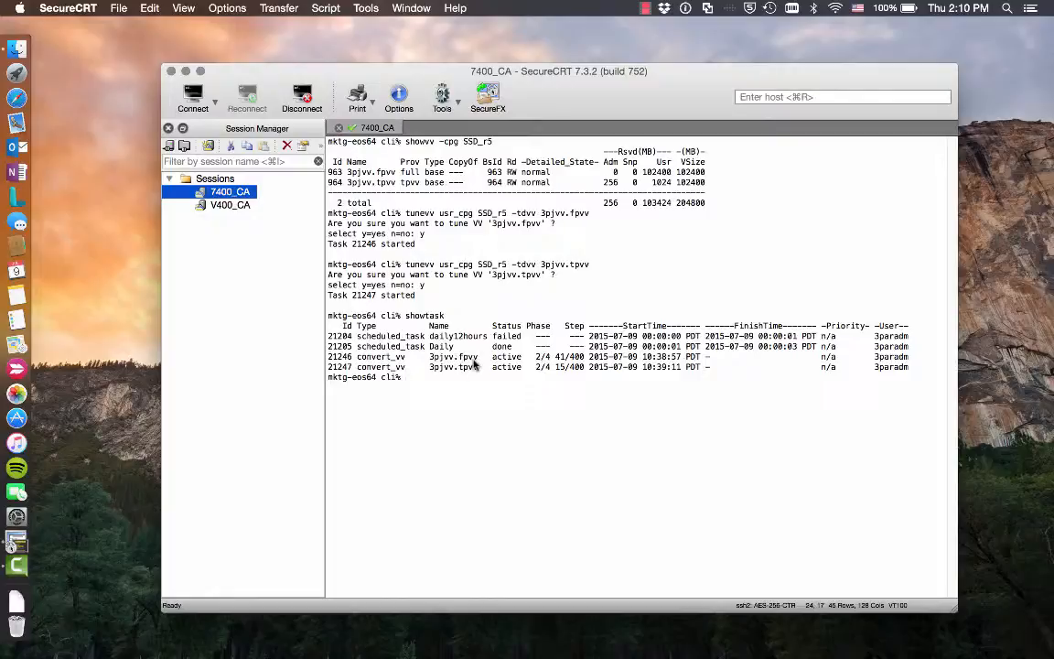
mouse_move(462, 392)
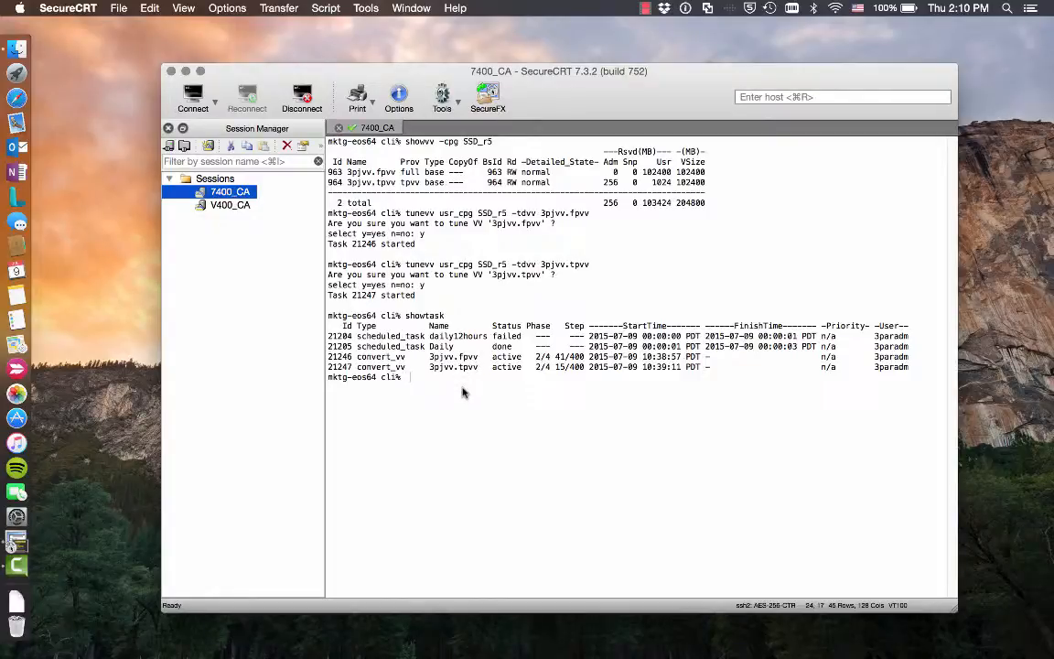
text(showtask)
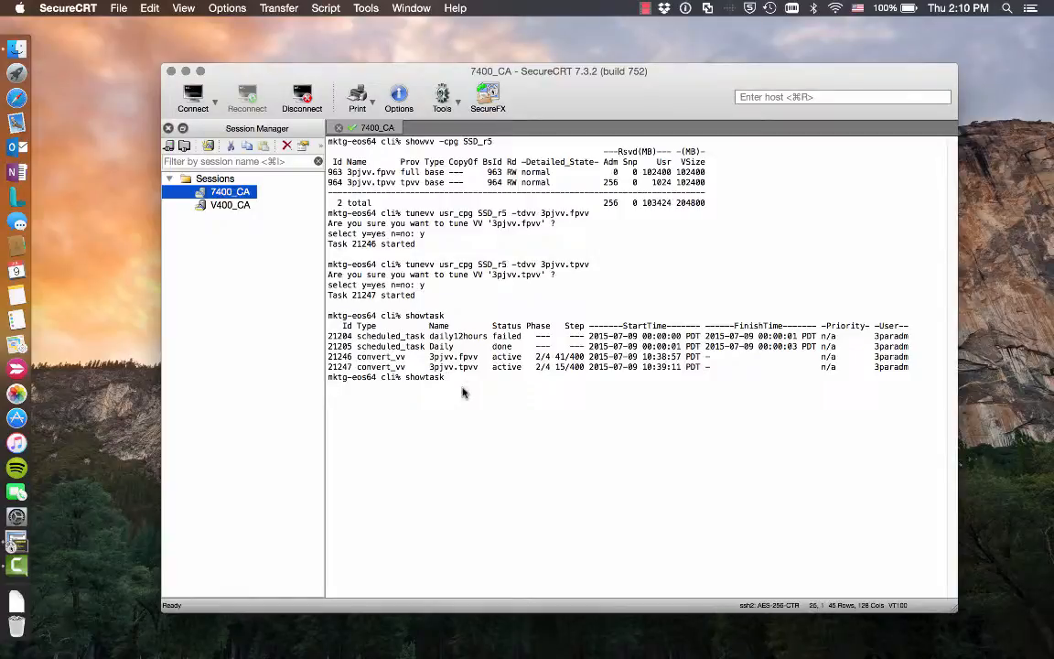
key(Return)
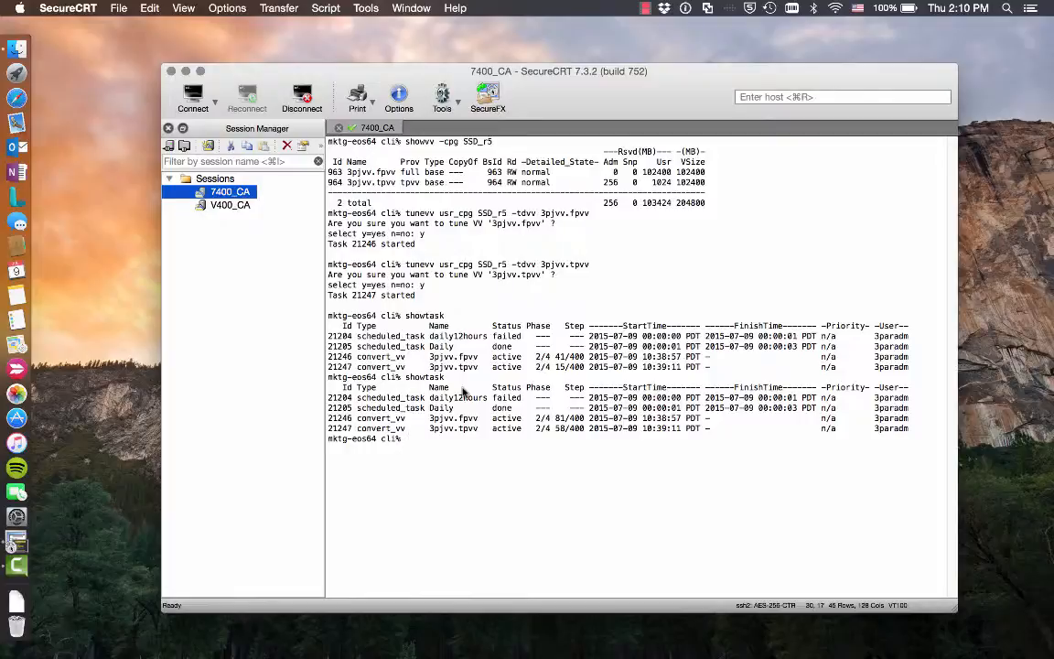
text(showtask)
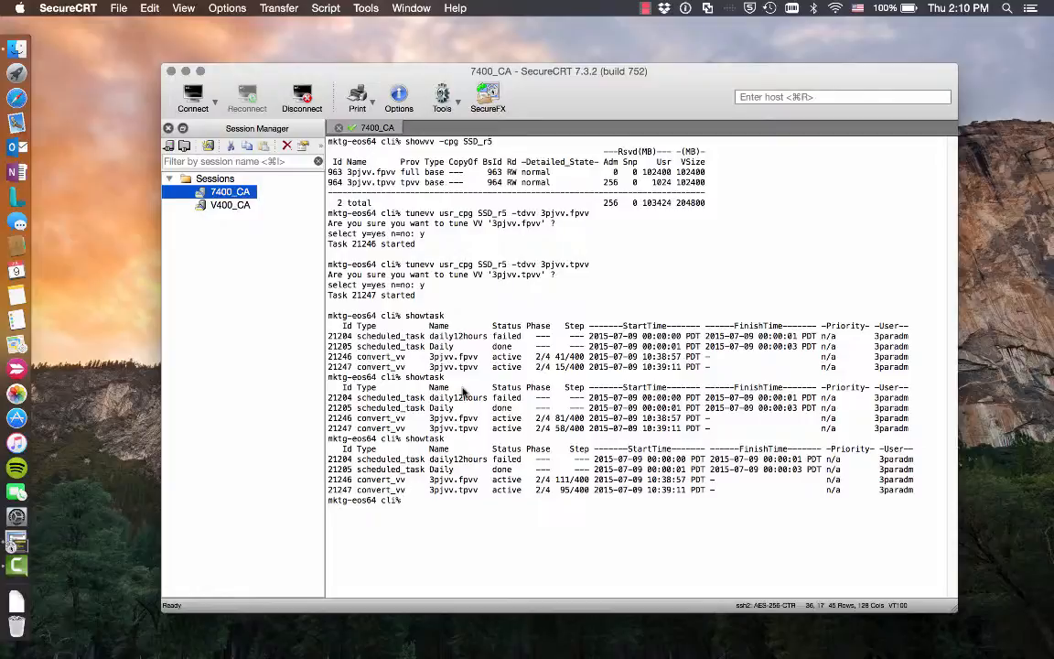
text(showtask)
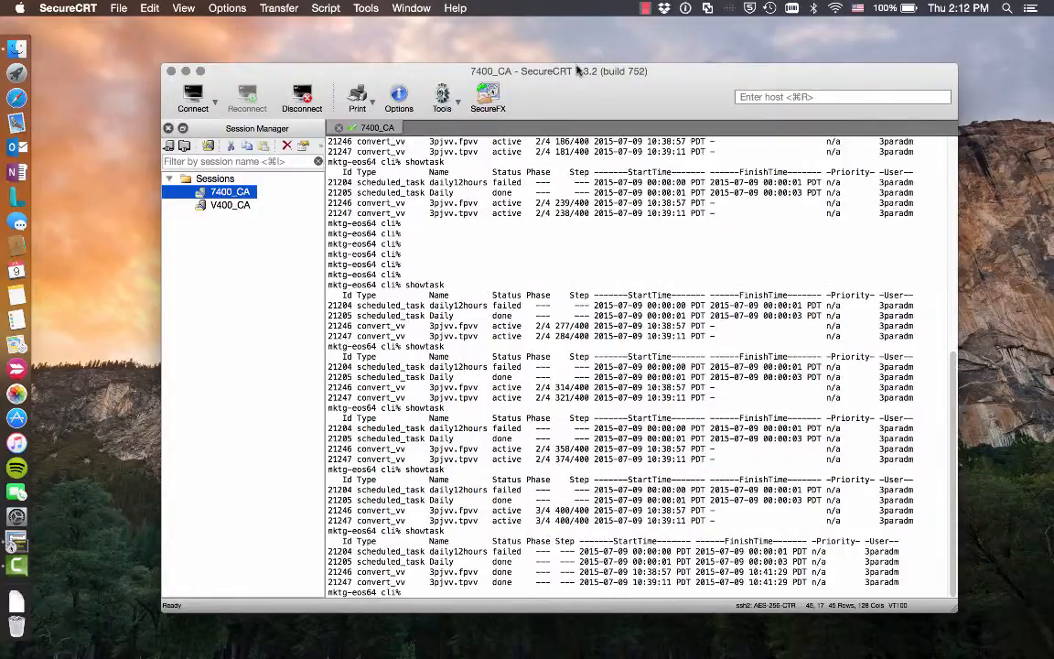
scroll(down, 3)
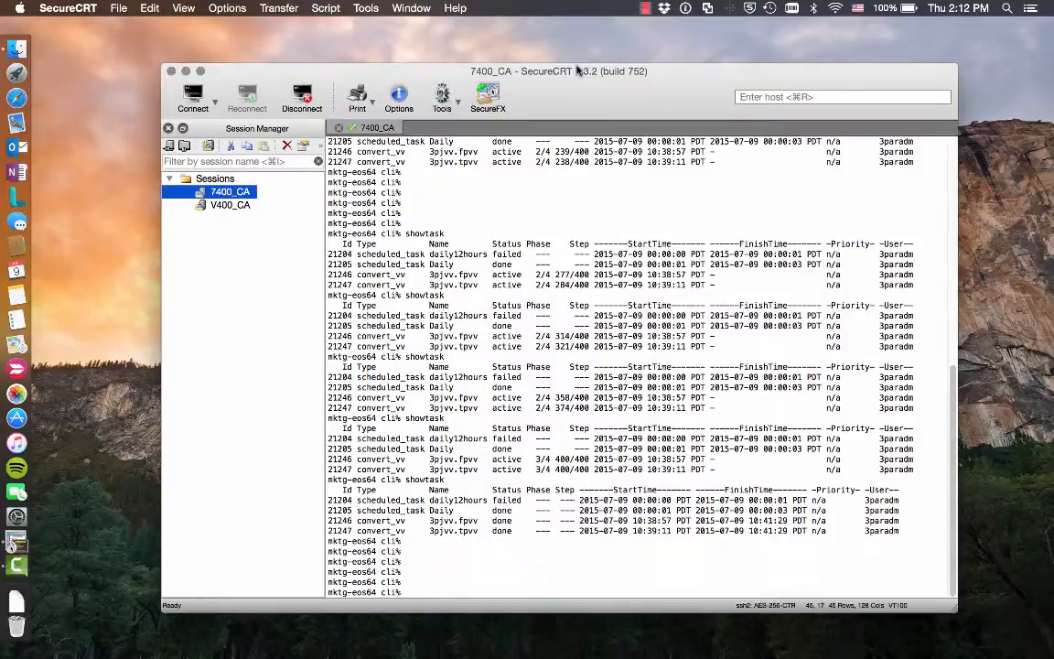
text(showvv -cpg)
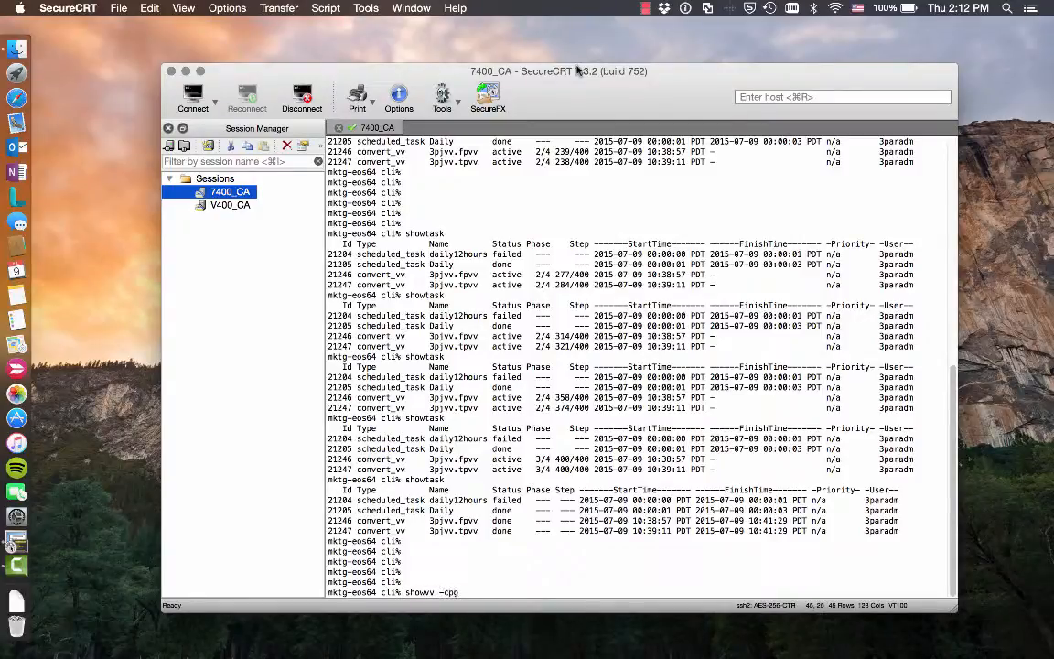
List SSD_r5 volumes to confirm 3pjvv.fpvv and 3pjvv.tpvv are now tdvv
text(SSD_)
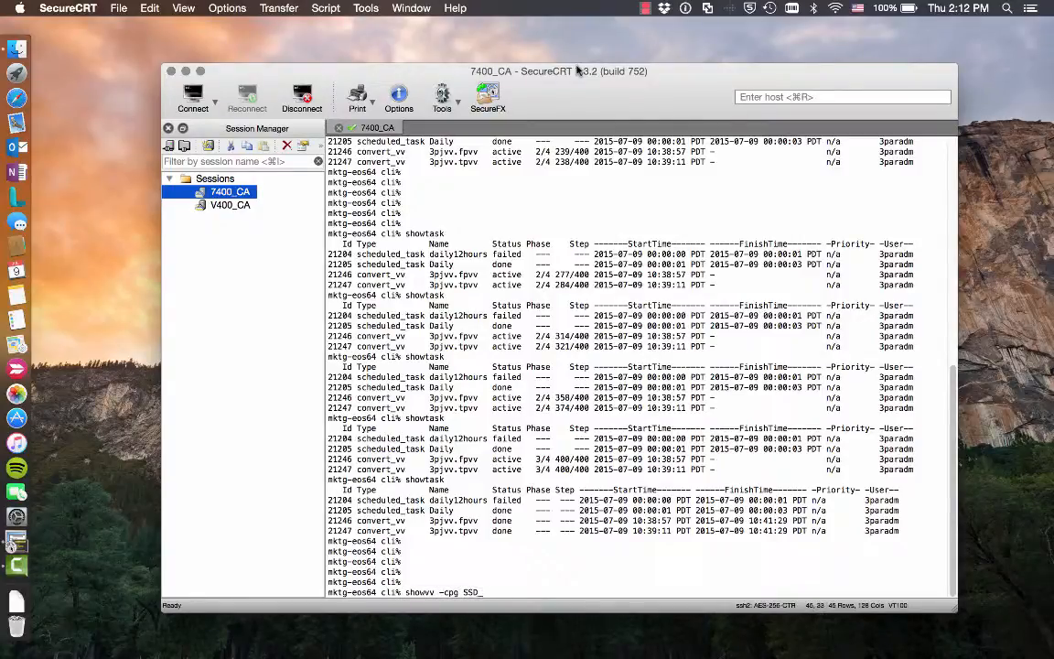
key(Return)
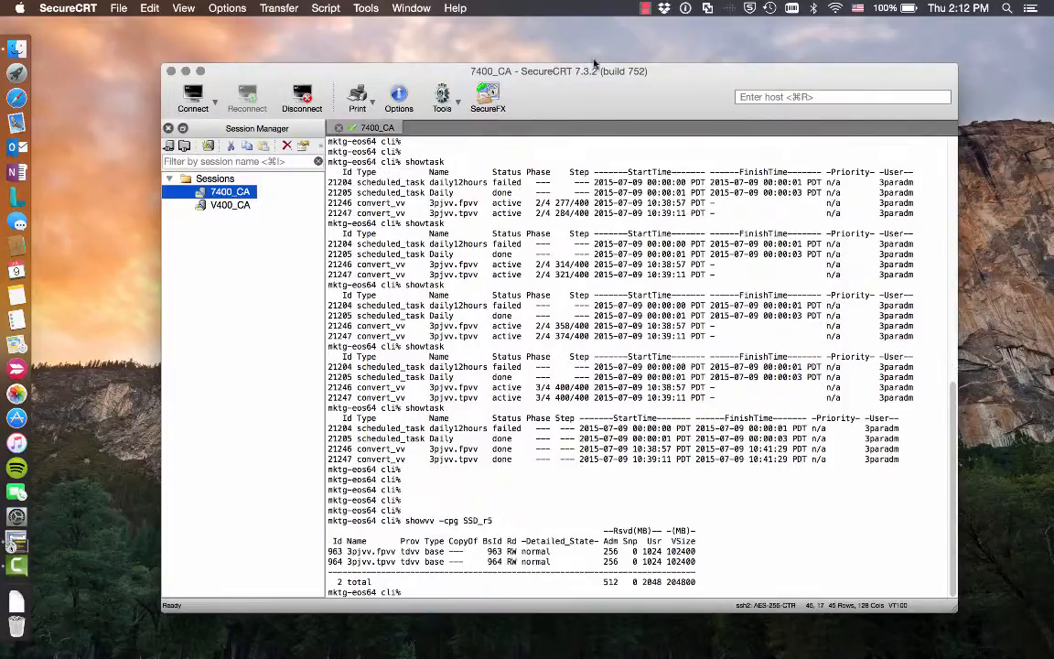
mouse_move(420, 574)
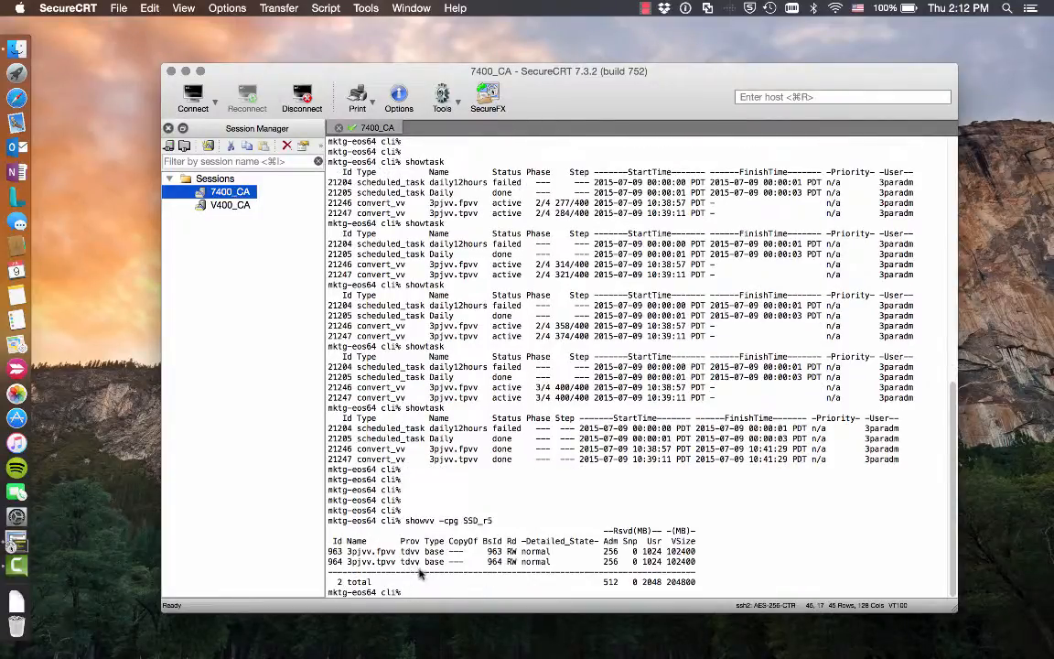
mouse_move(434, 590)
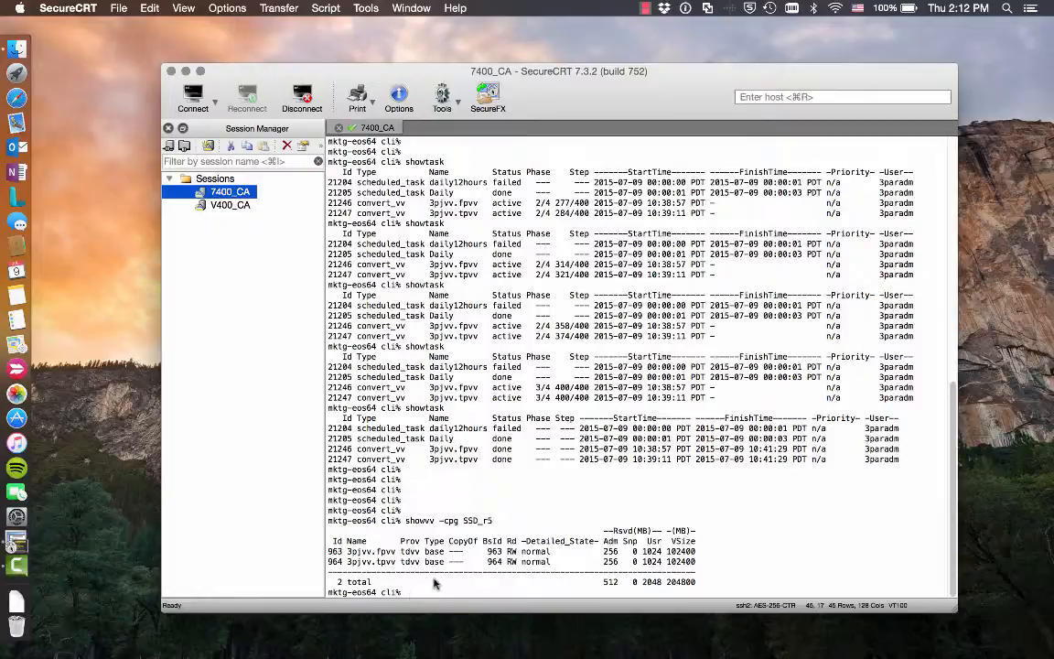
Start tunevv tasks moving 3pjvv.tpvv to tpvv in SSD_r5 and 3pjvv.fpvv to full in SSD_r1
text(showtask)
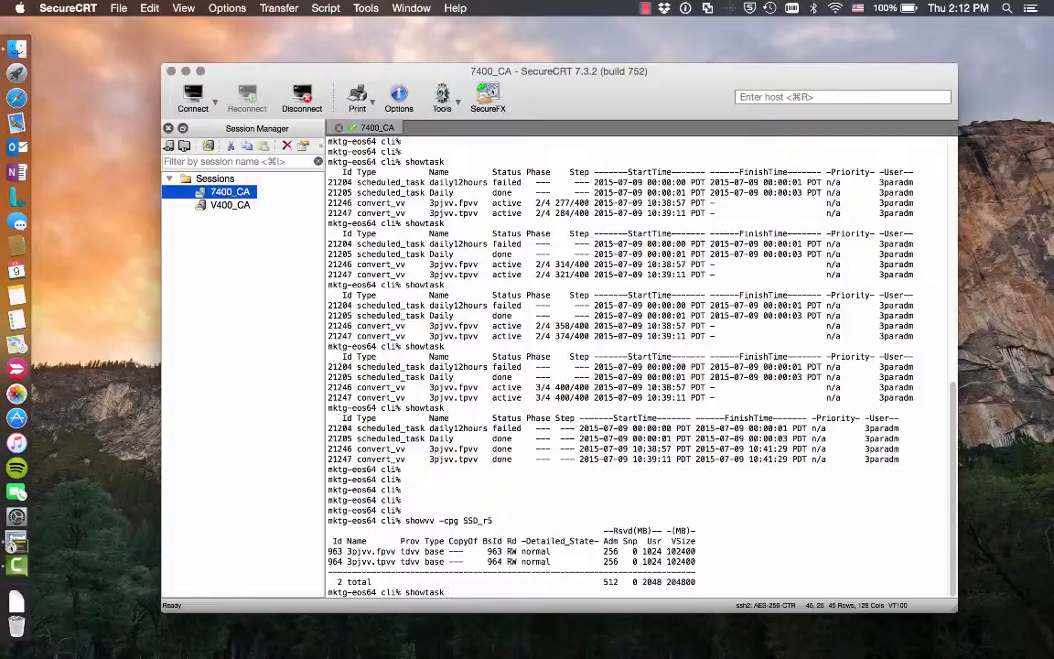
text(tunevv usr_cpg SSD_r5 -tdvv 3pjvv.tpvv)
text(tunevv usr_cpg SSD_r1 -full 3pjvv.fpvv)
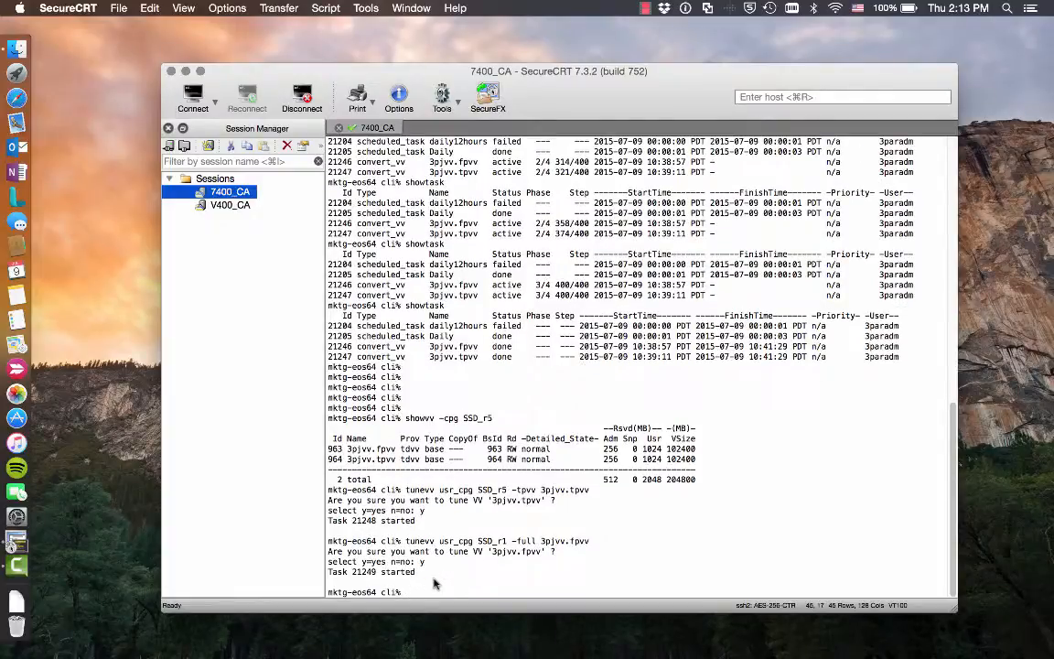
Check showtask for tasks 21248 and 21249, then query volumes in CPG SSD_rw5
text(showte)
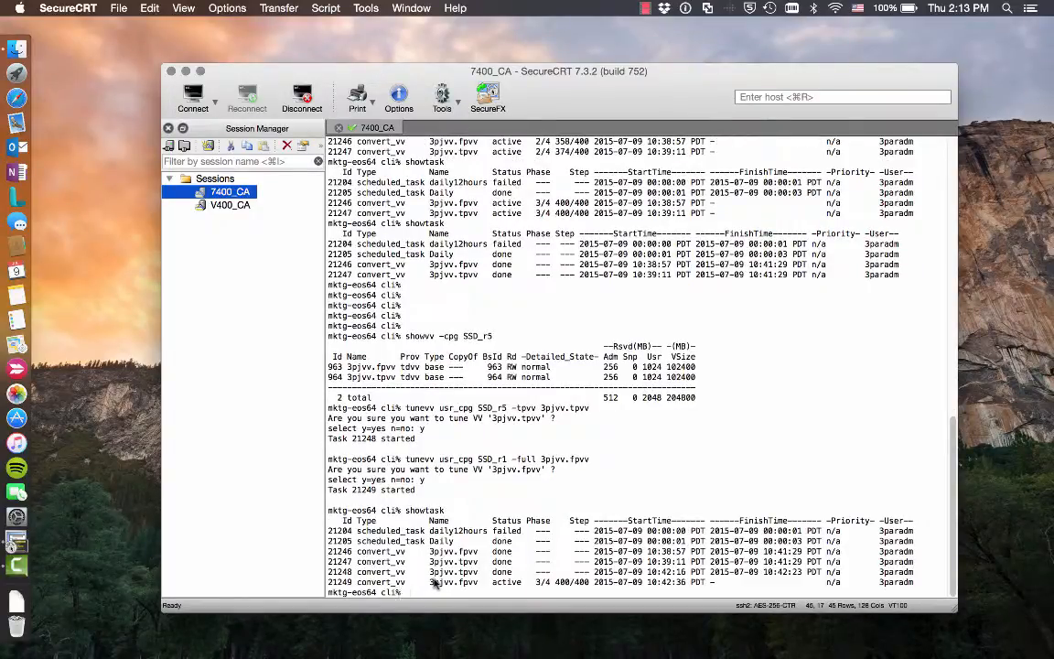
mouse_move(475, 576)
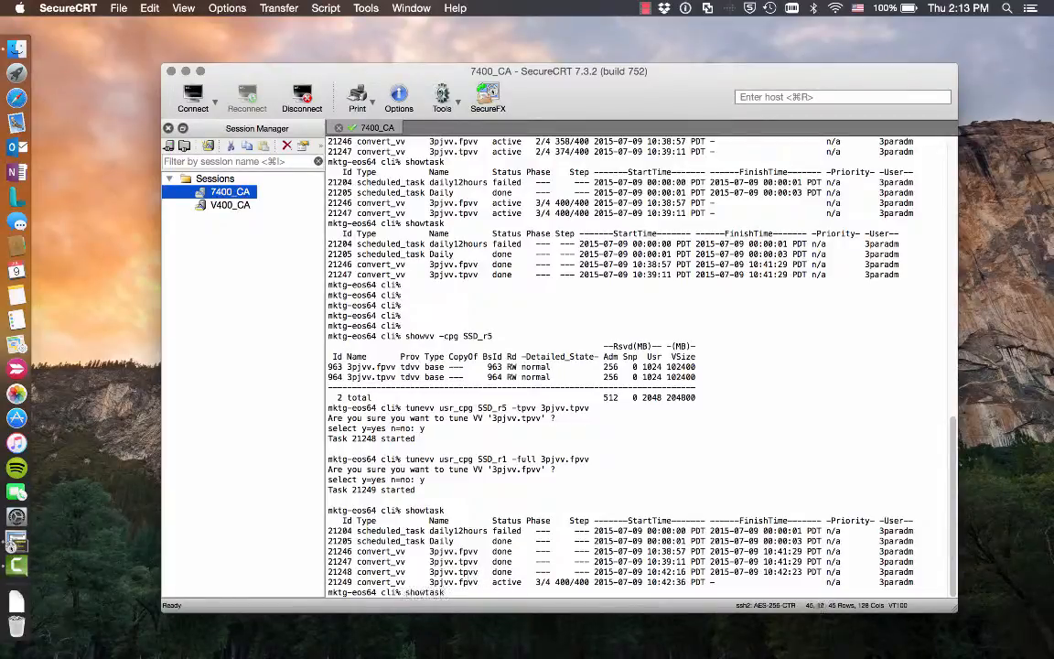
scroll(down, 3)
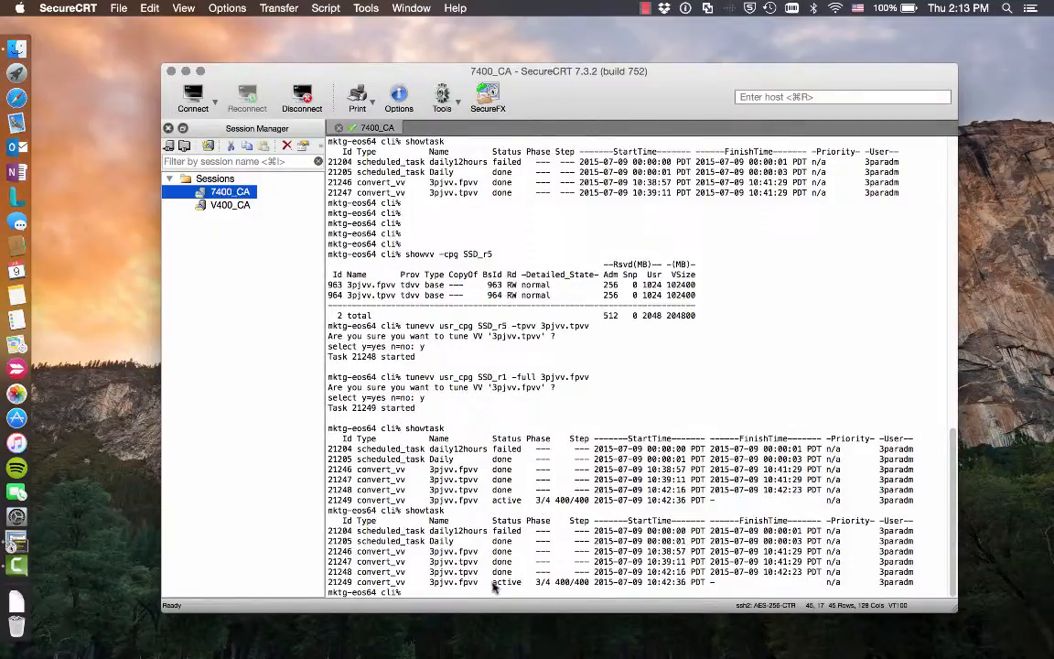
mouse_move(487, 594)
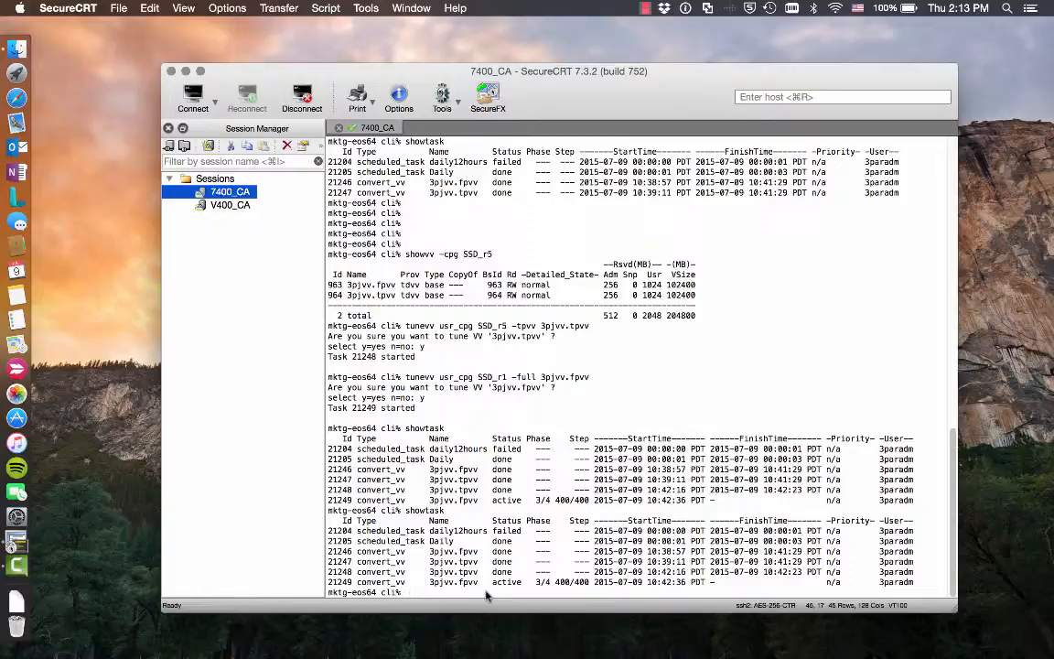
text(showvv -cpg SSD_rw5)
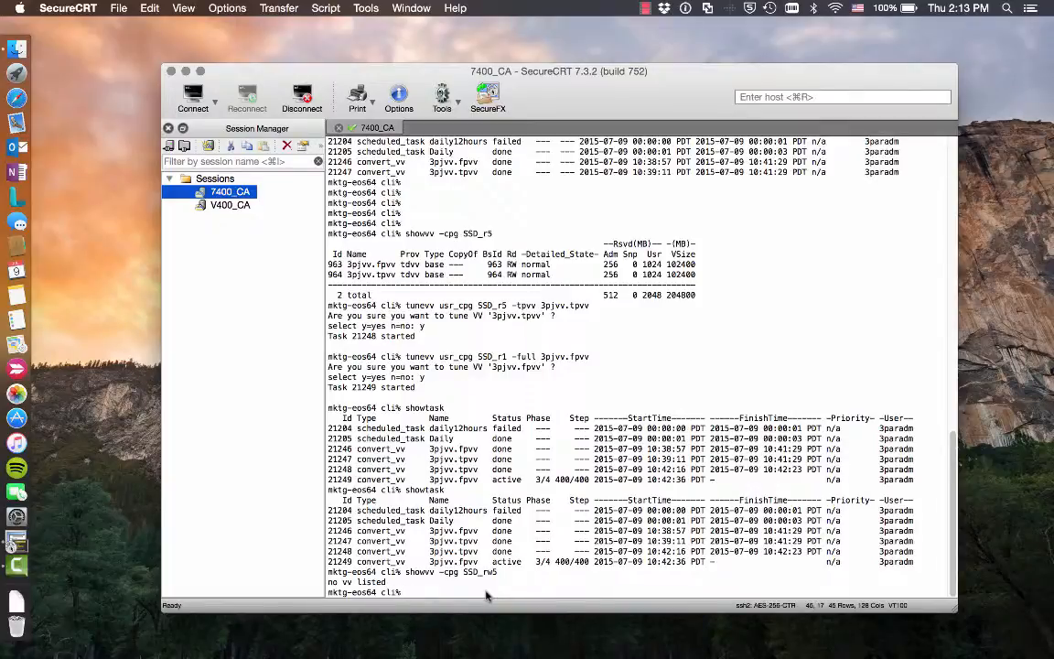
Verify 3pjvv.tpvv remains tpvv in SSD_r5, task 21249 is done, and 3pjvv.fpvv is full in SSD_r1
text(showvv -cpg SSD_rw5)
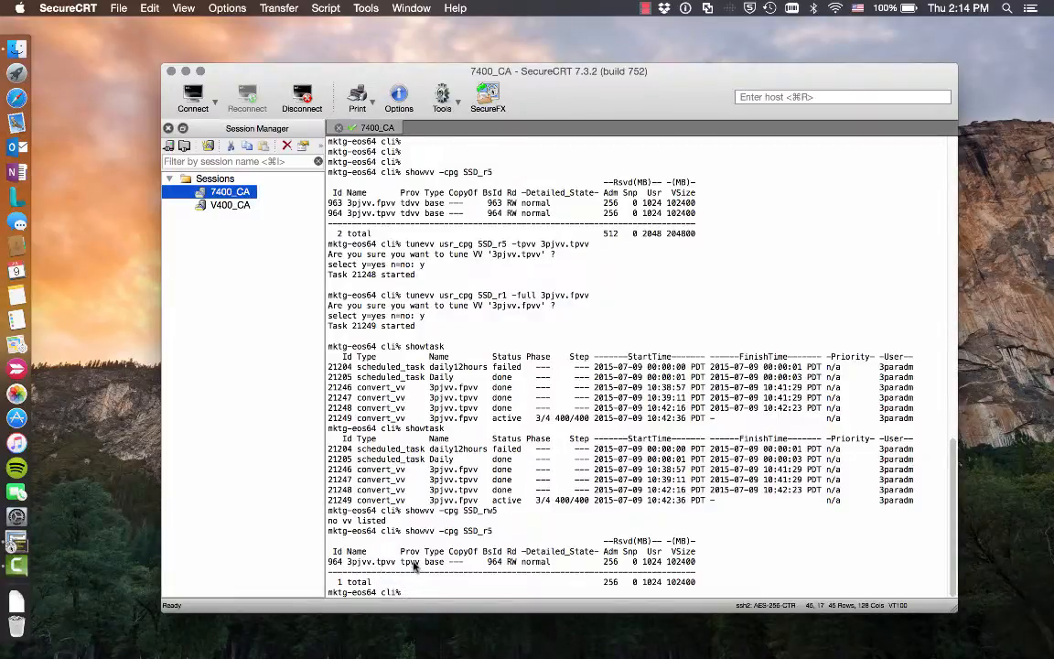
text(showtask)
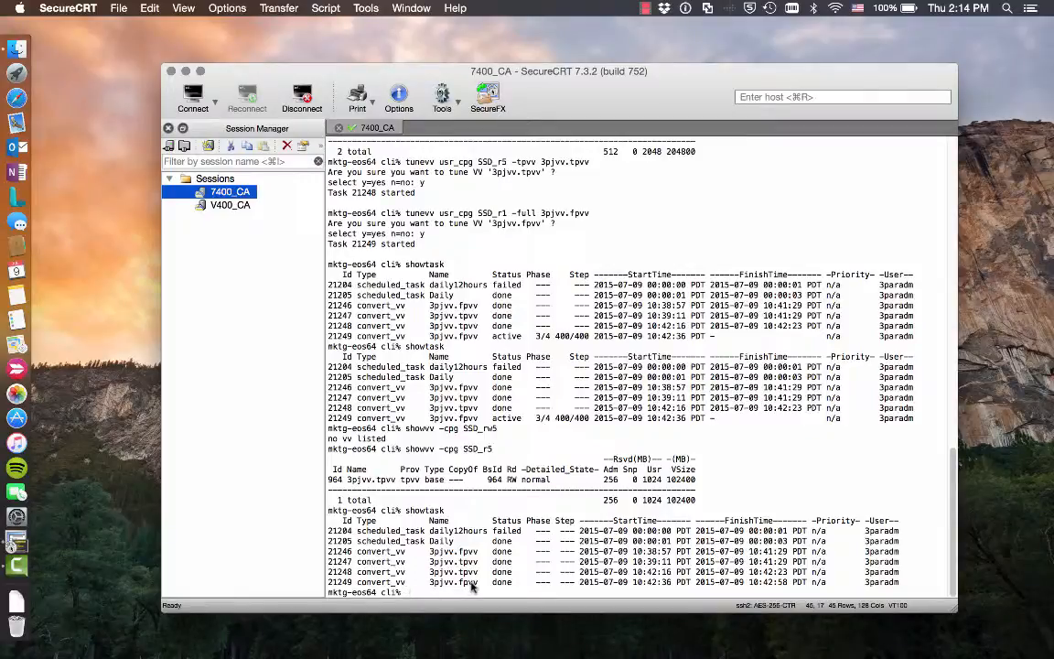
text(showvv -cpg SSD_r1)
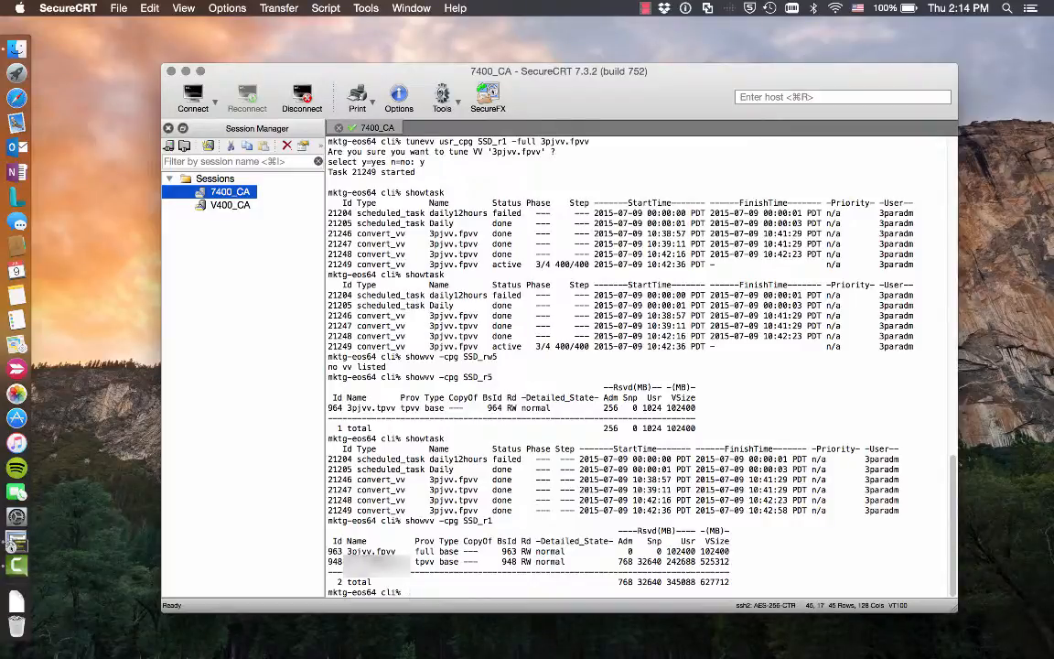
mouse_move(419, 554)
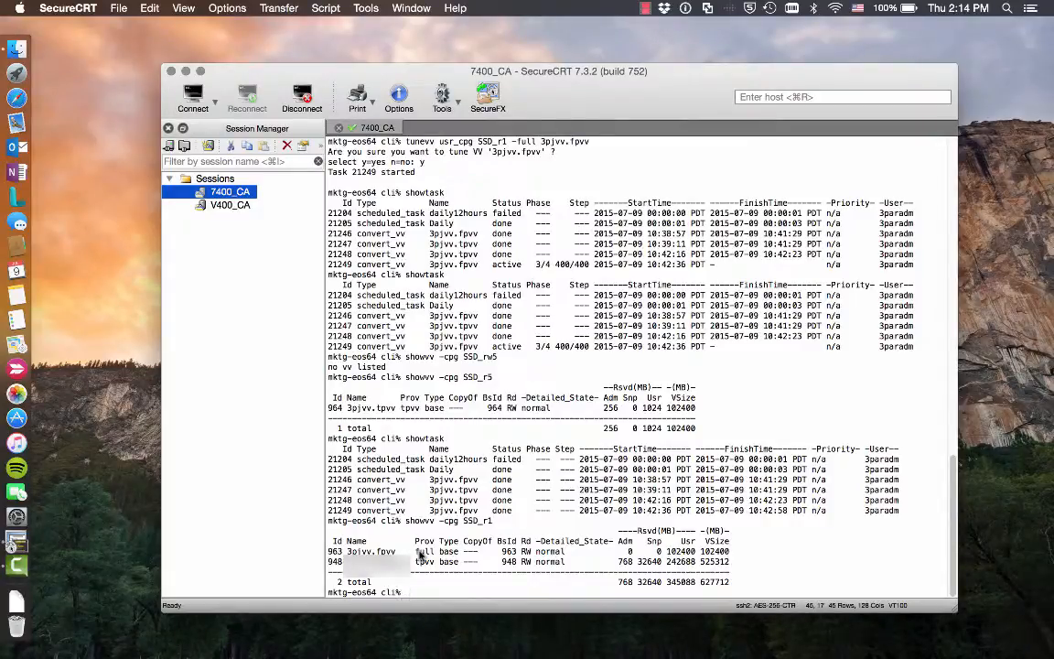
mouse_move(494, 527)
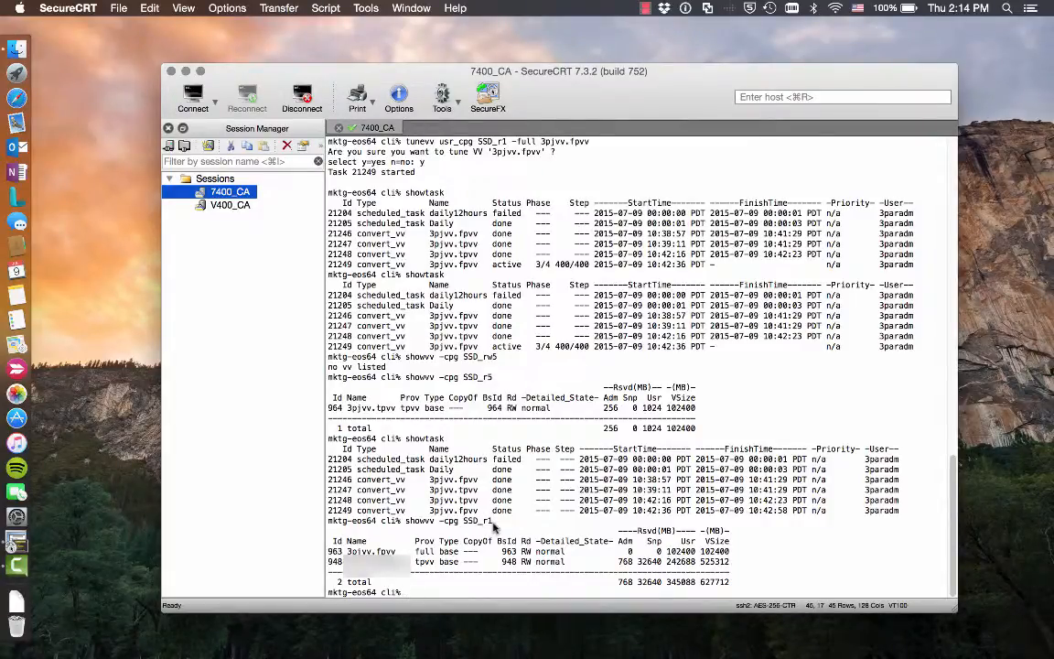